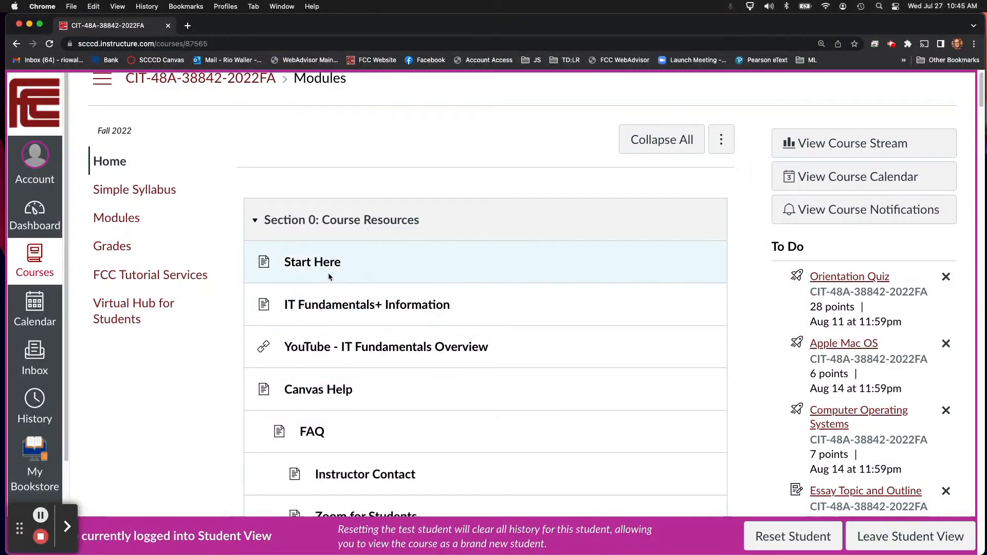
Open the Start Here item under Section 0: Course Resources
click(312, 262)
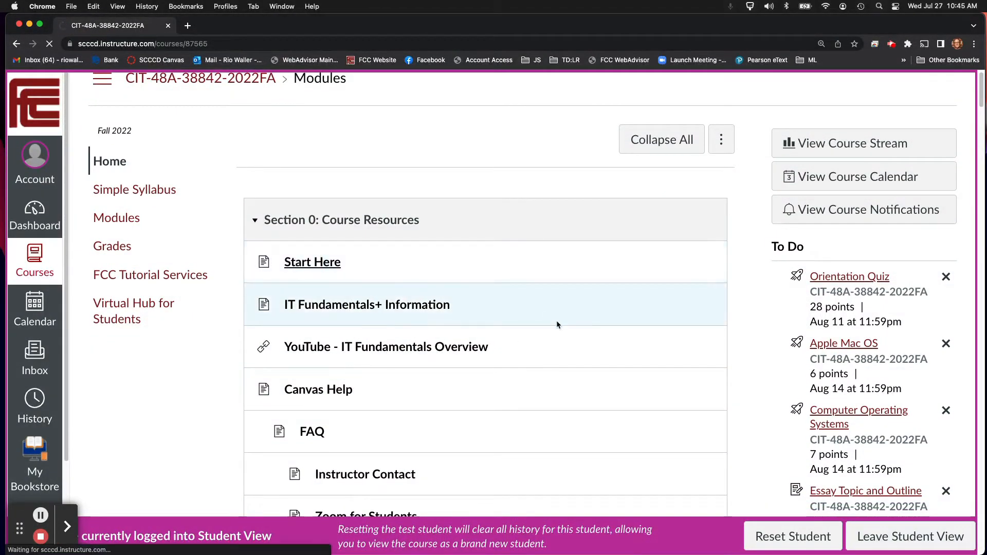
click(311, 261)
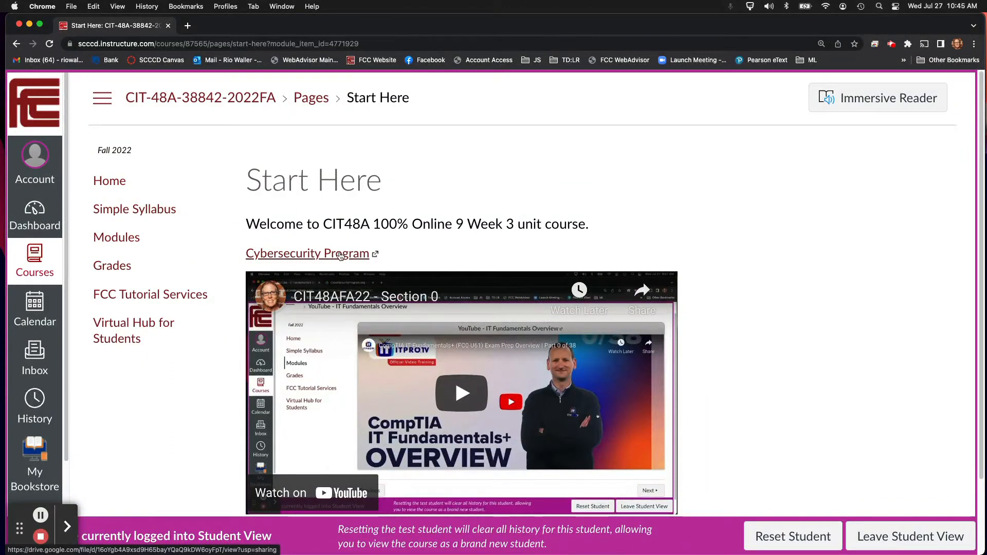
click(305, 253)
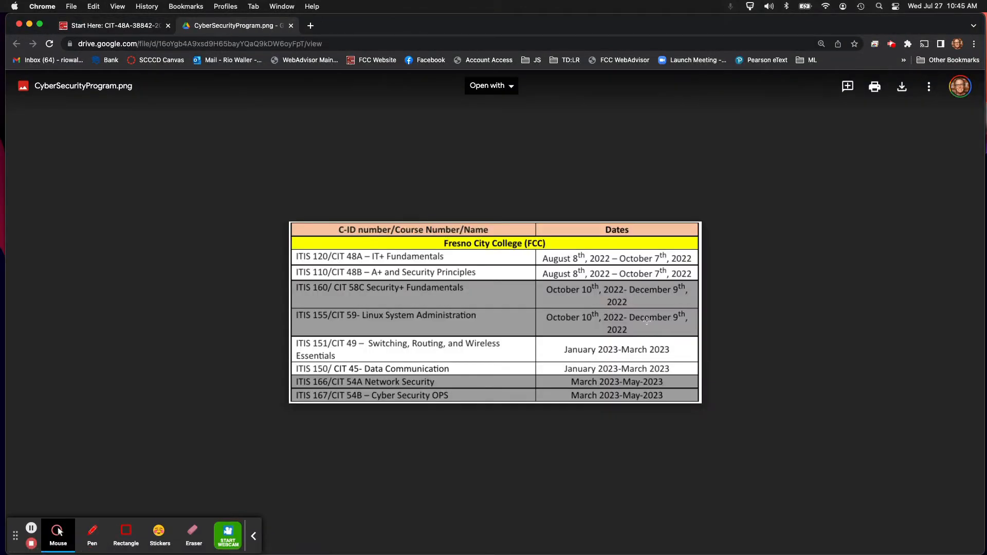
mouse_move(665, 387)
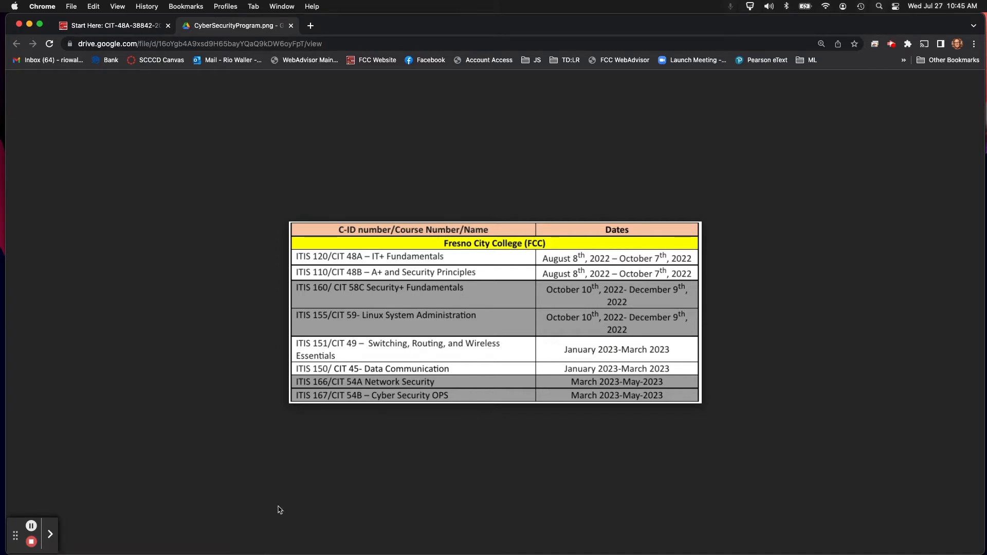
mouse_move(264, 434)
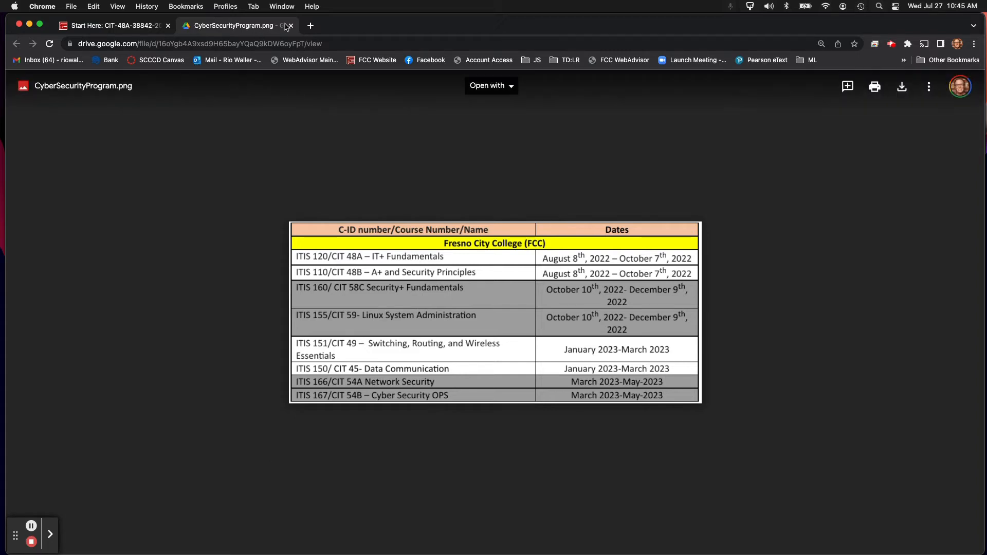
mouse_move(236, 25)
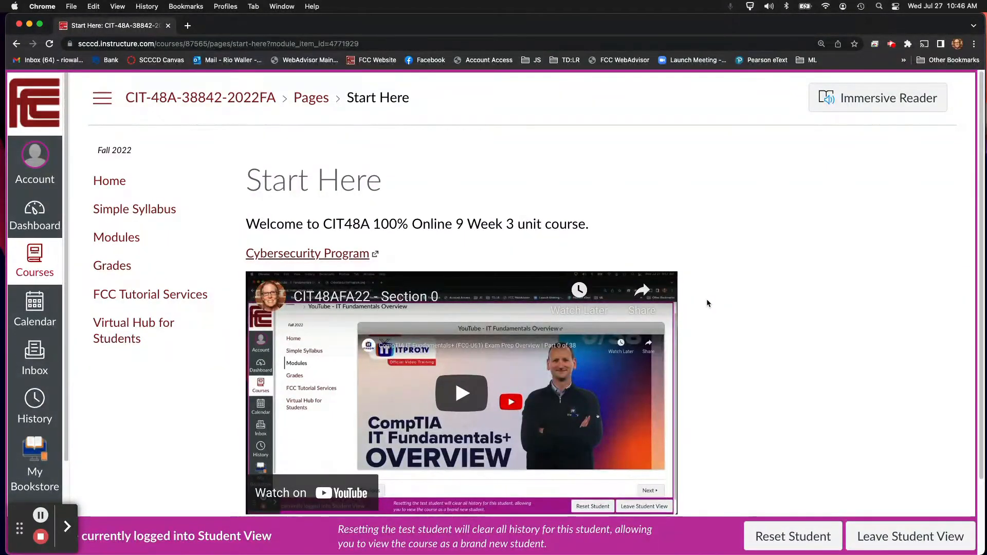
scroll(down, 3)
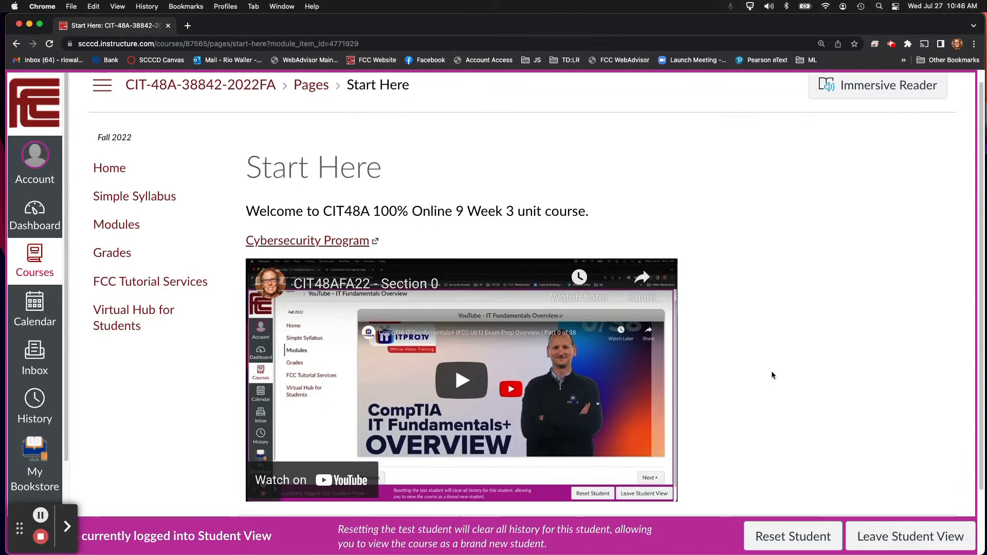
scroll(down, 3)
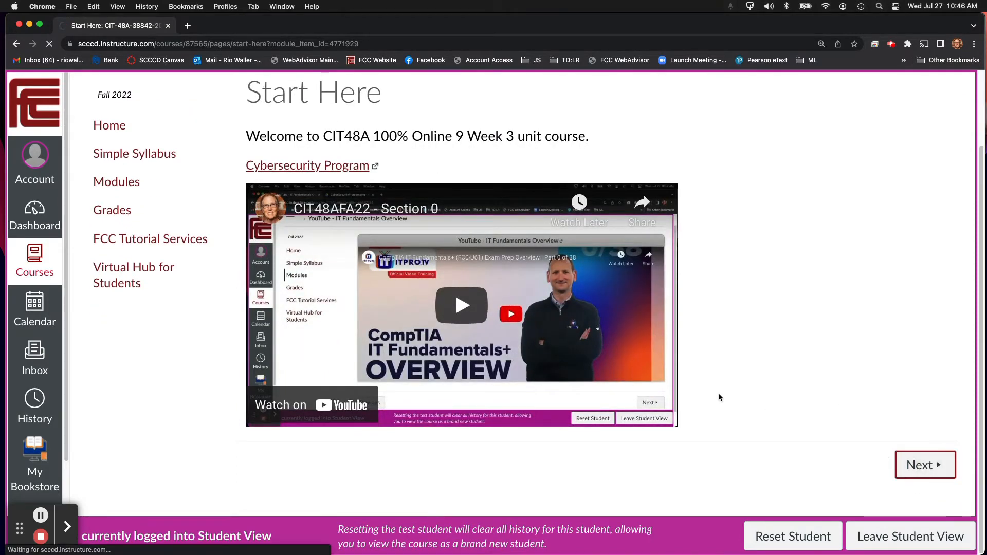
Advance past Start Here and scroll through the IT Fundamentals+ Information page
click(925, 465)
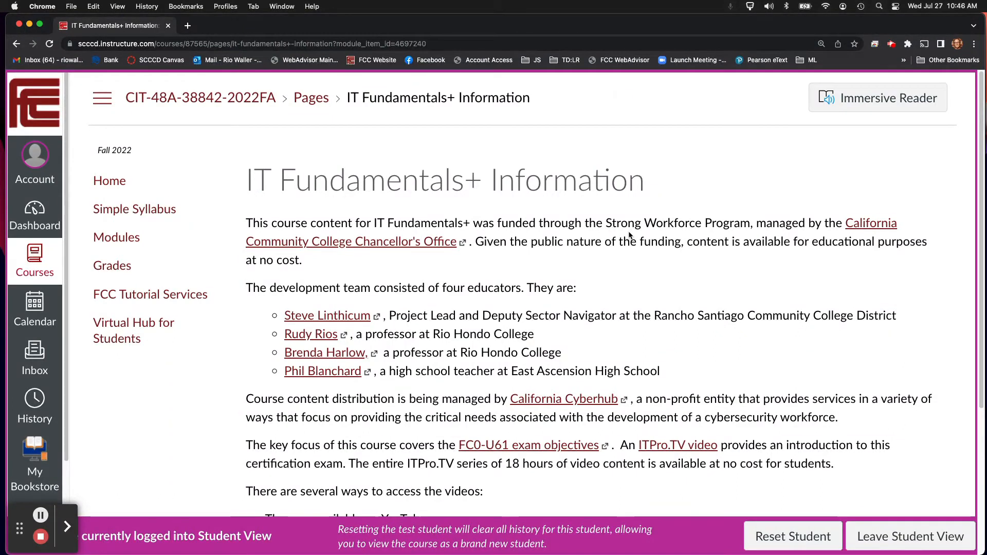
scroll(down, 3)
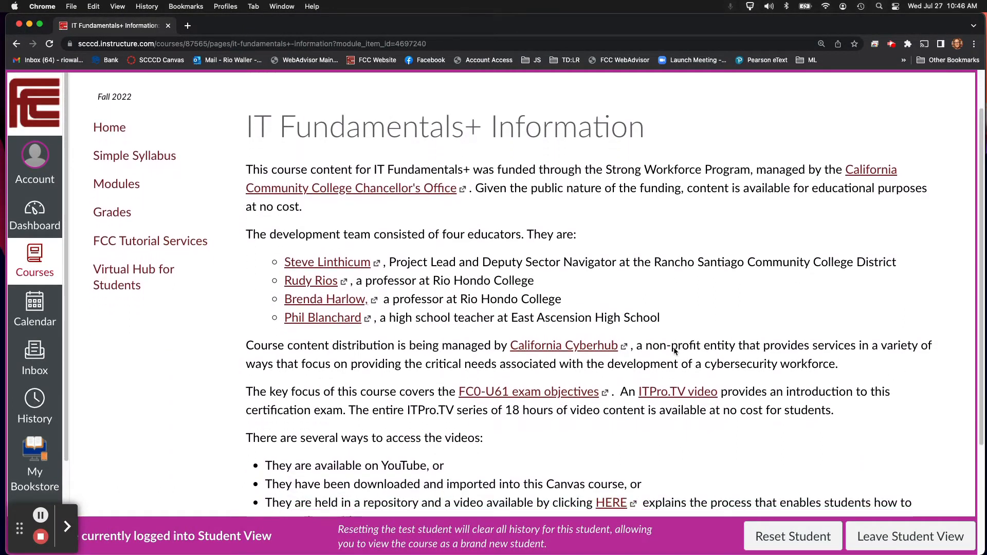
scroll(down, 3)
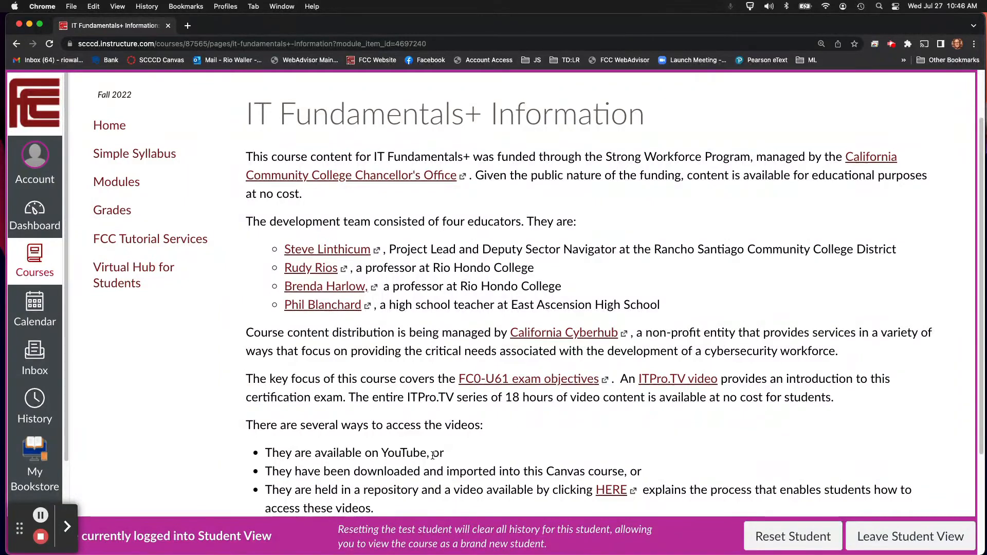
mouse_move(522, 378)
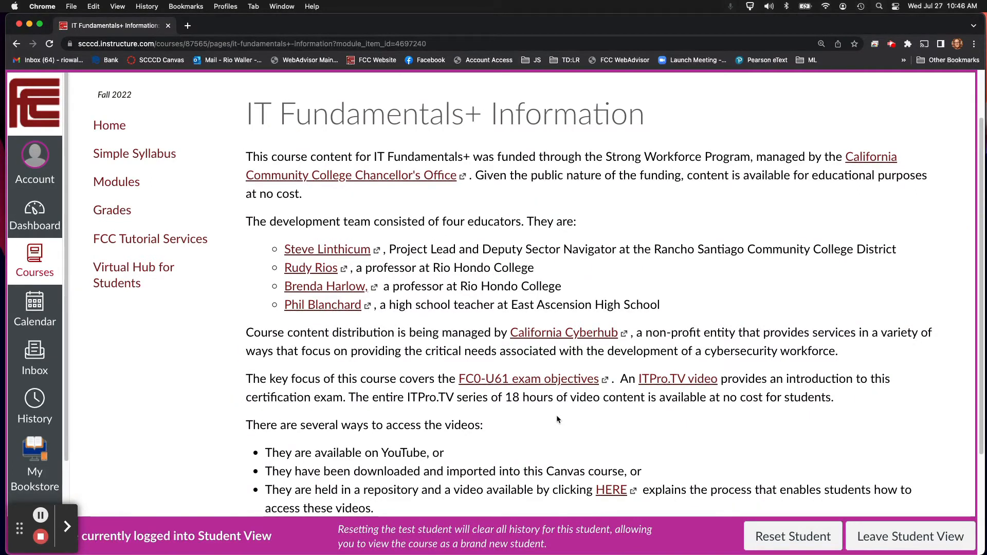
mouse_move(583, 439)
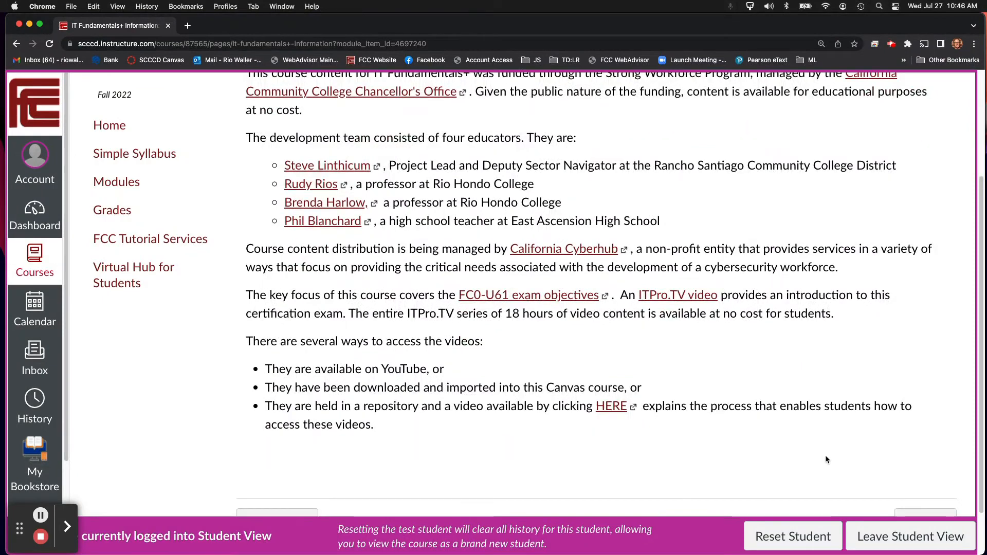
scroll(down, 3)
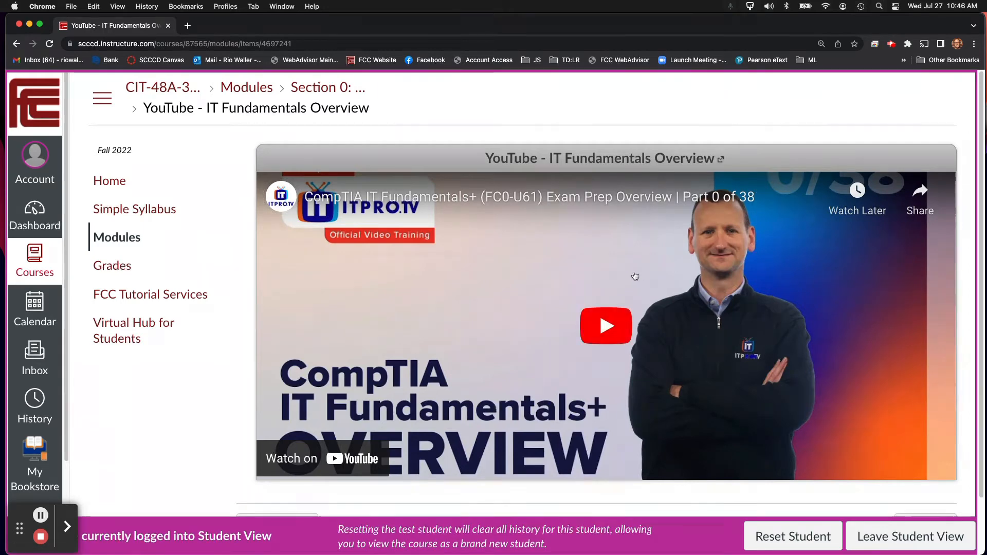
mouse_move(522, 271)
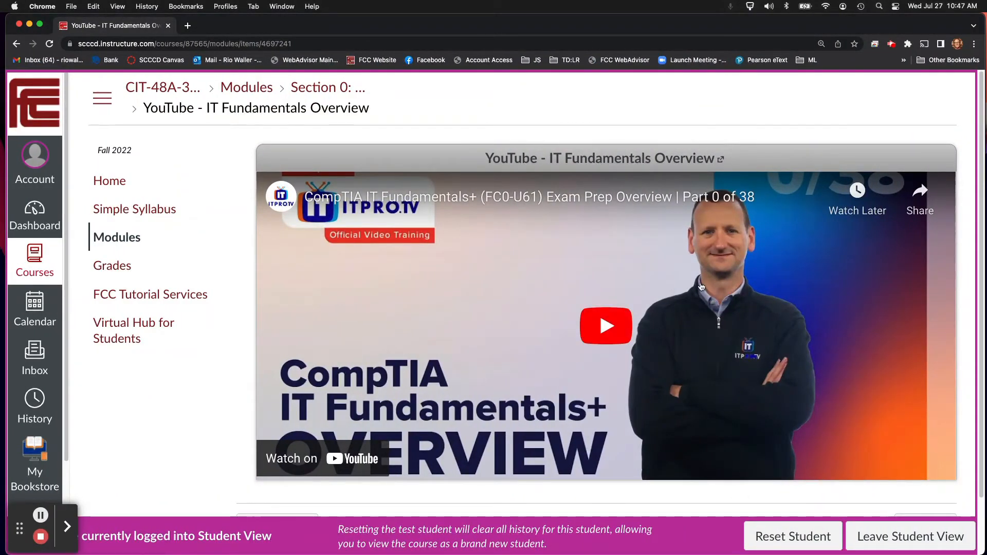
Scroll the YouTube IT Fundamentals Overview item and advance to the Frequently Asked Questions page
scroll(down, 3)
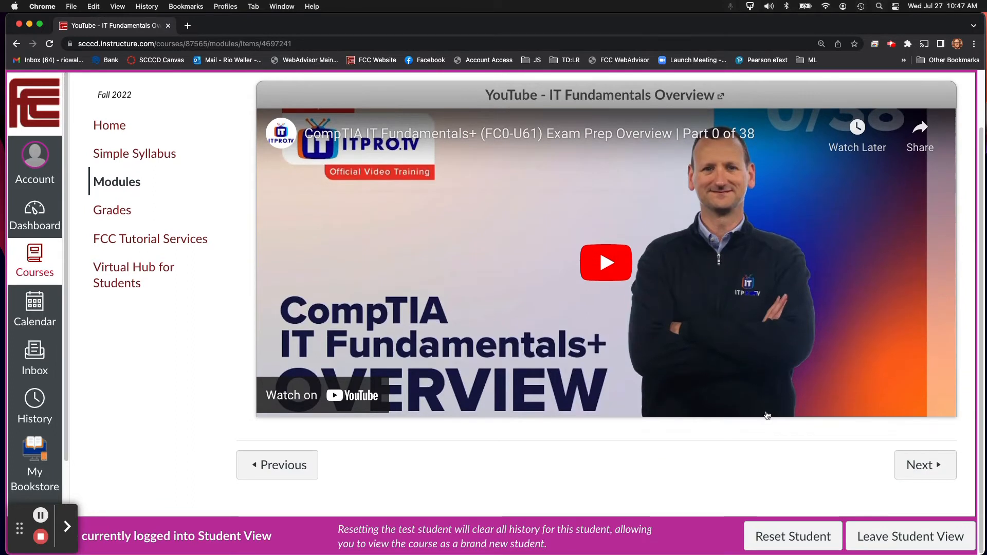
mouse_move(687, 387)
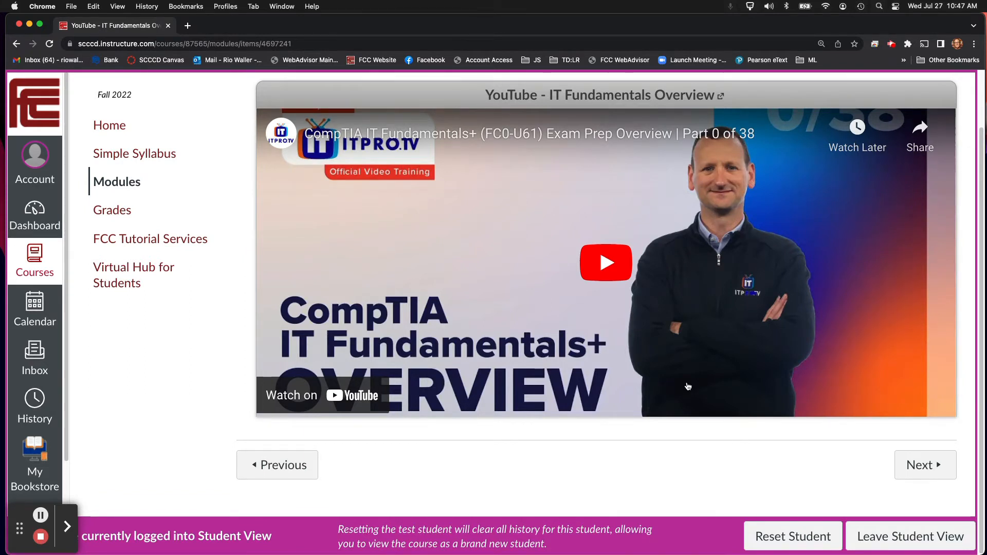
mouse_move(612, 294)
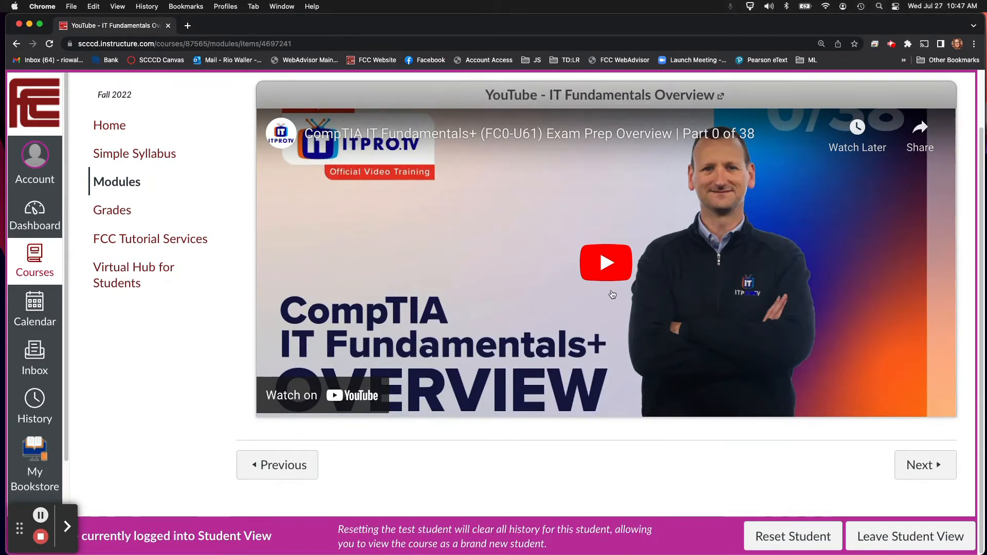
click(924, 464)
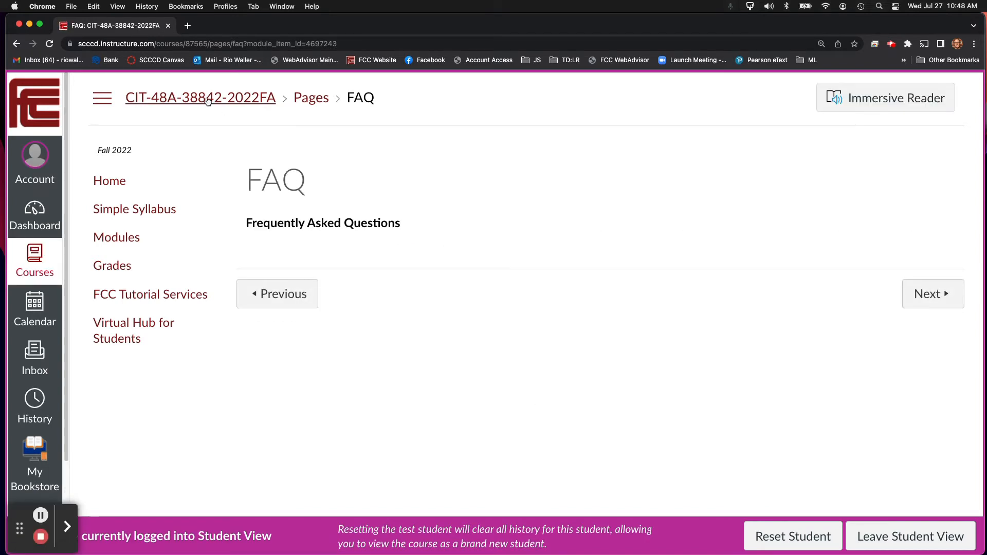
click(116, 238)
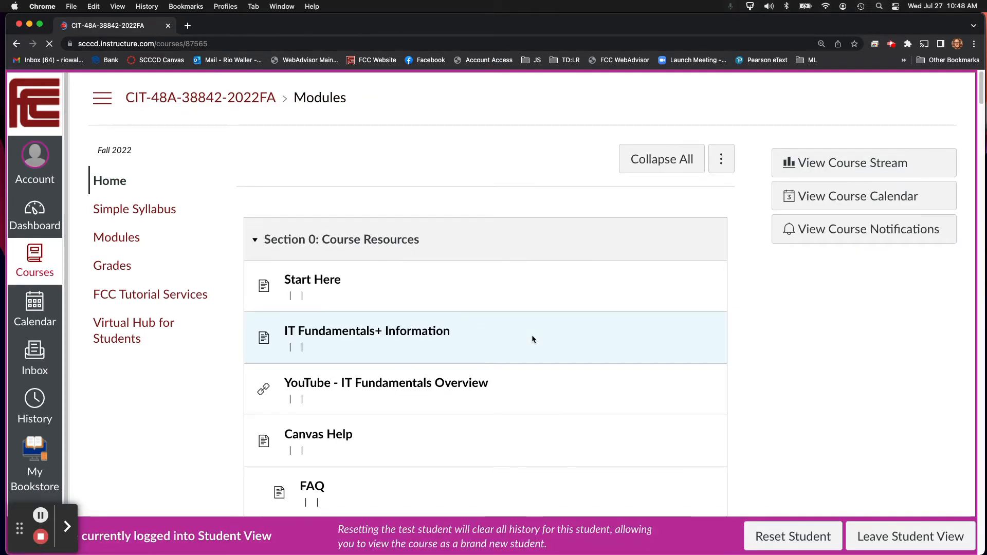
scroll(down, 3)
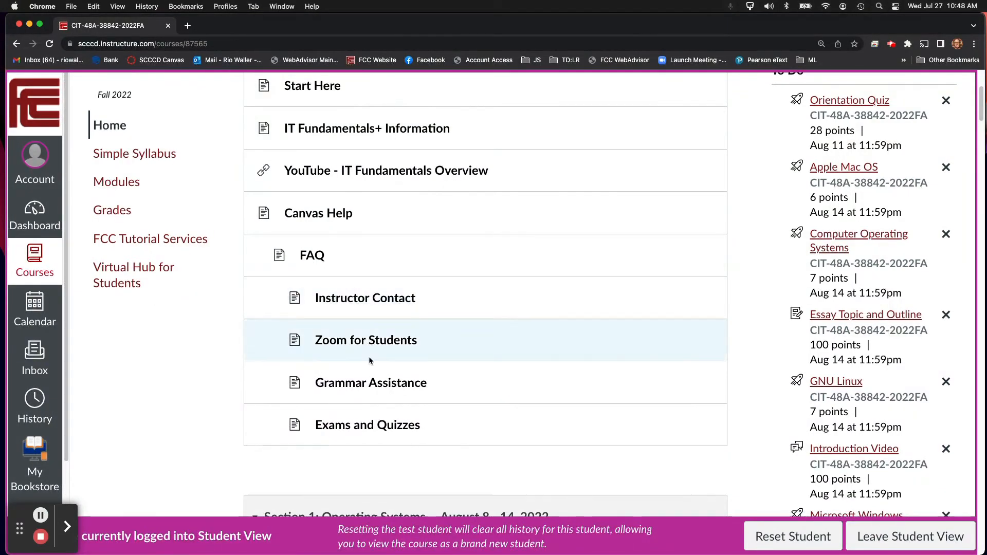
mouse_move(210, 413)
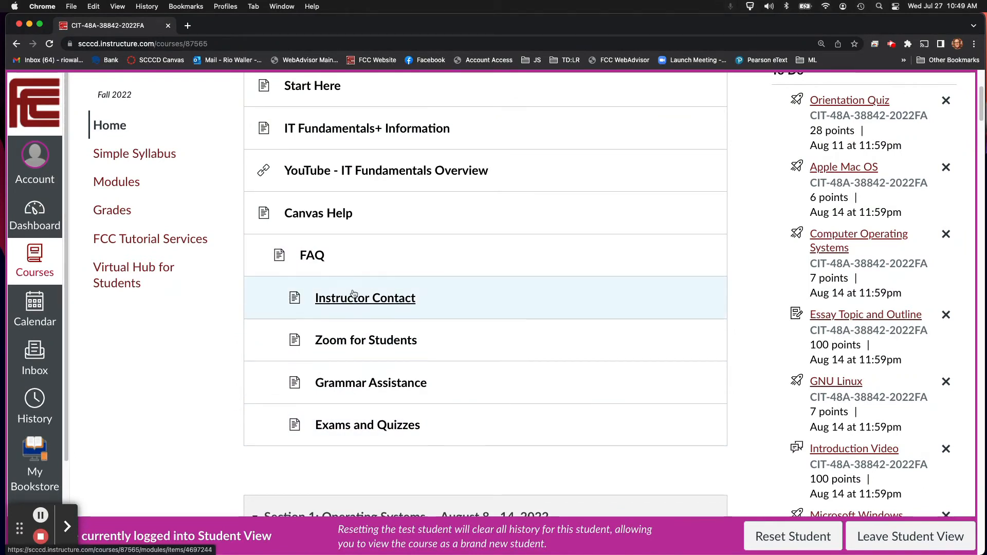
mouse_move(500, 411)
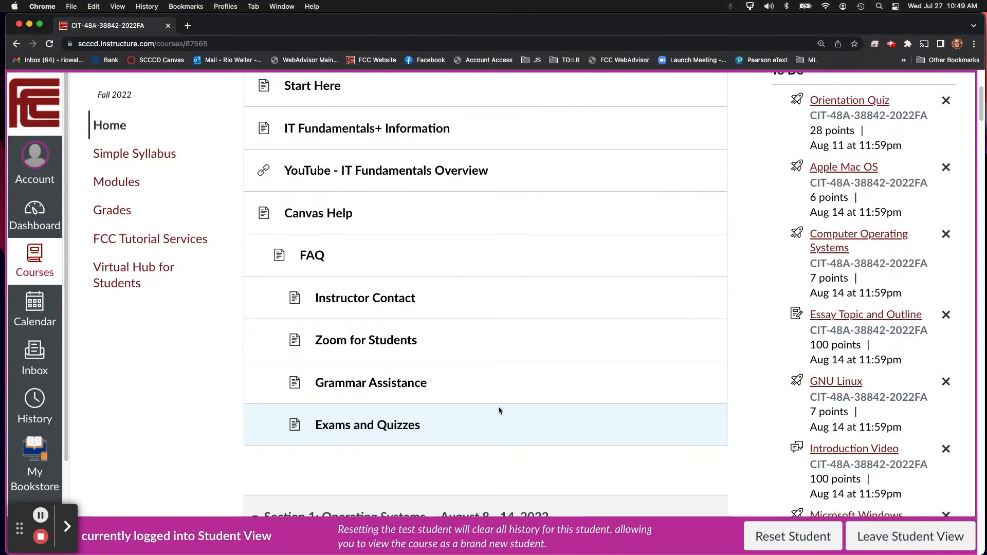
scroll(down, 3)
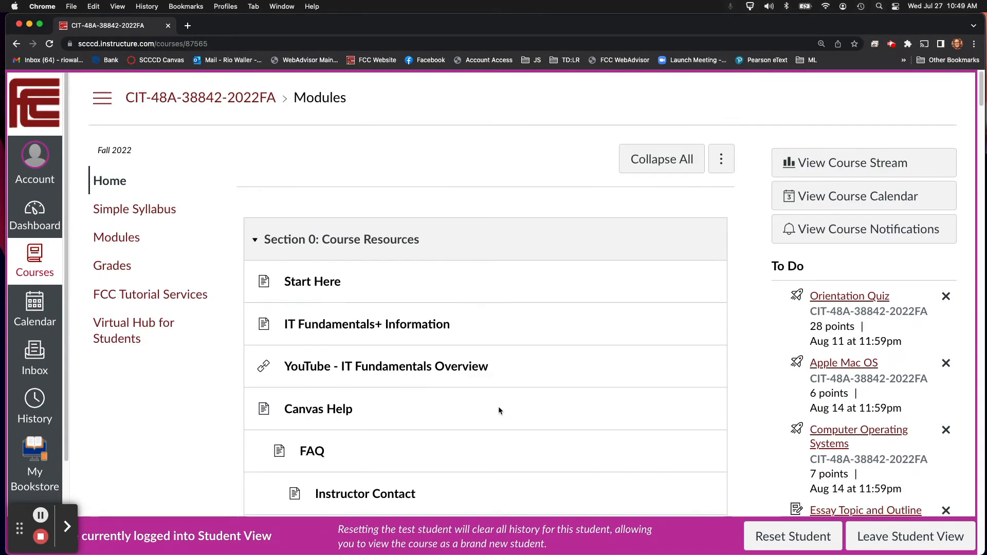
mouse_move(499, 409)
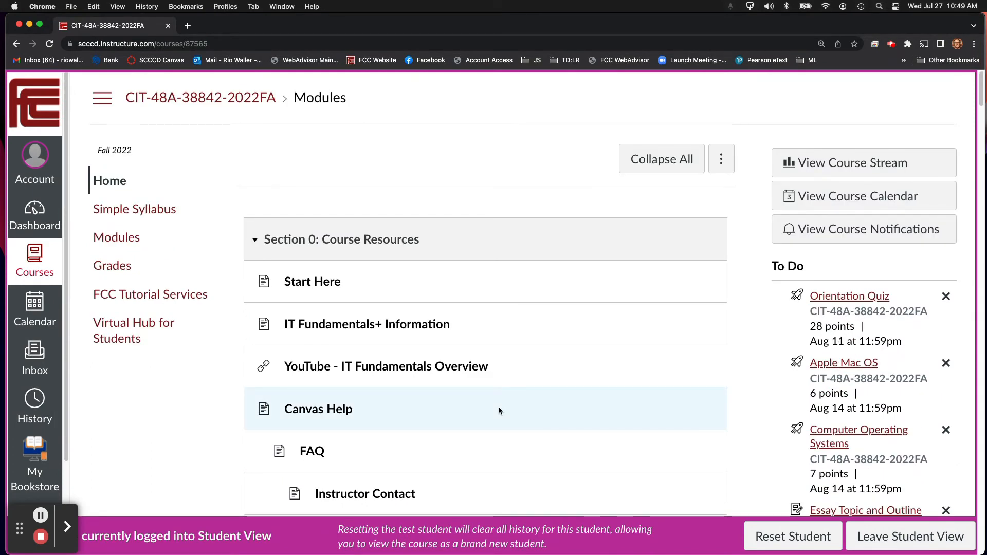
scroll(down, 3)
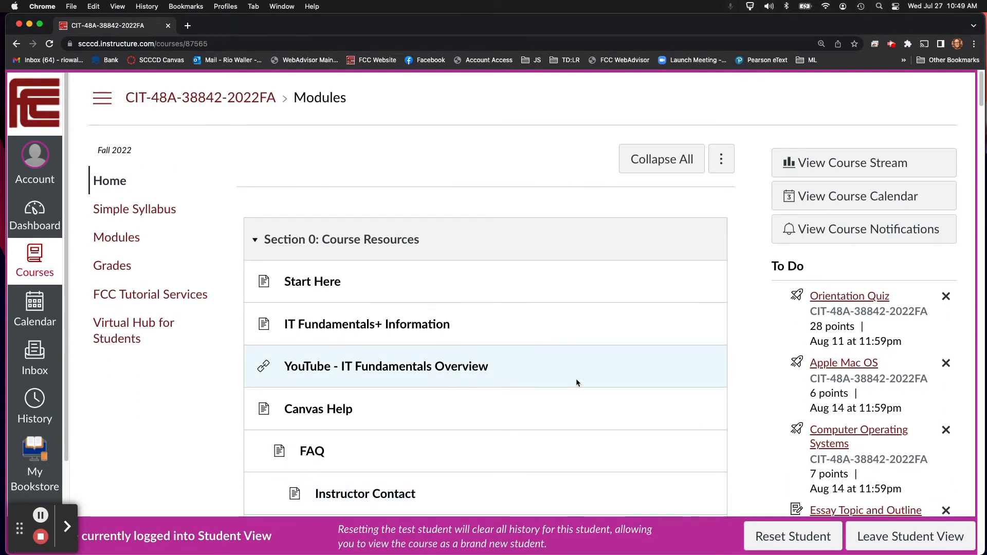
scroll(down, 3)
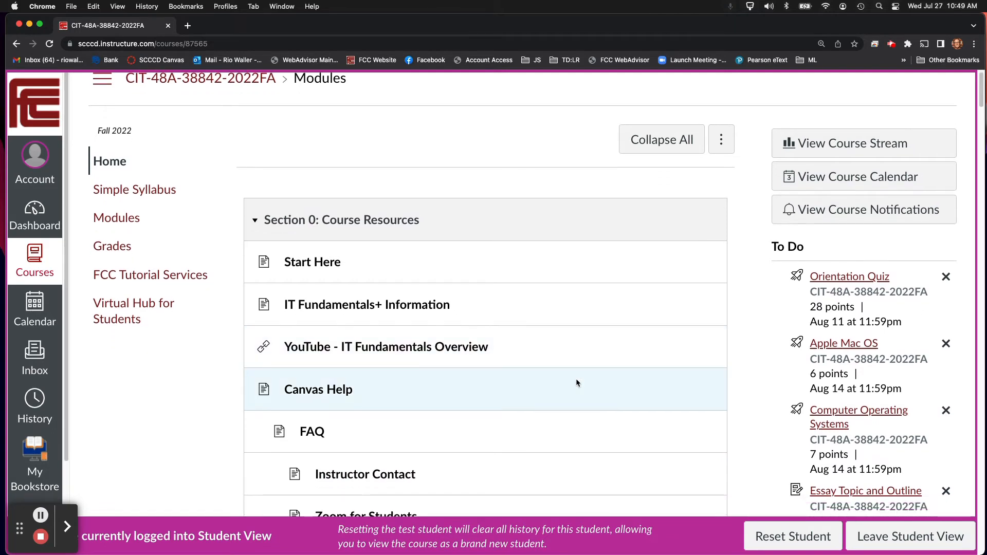
scroll(down, 3)
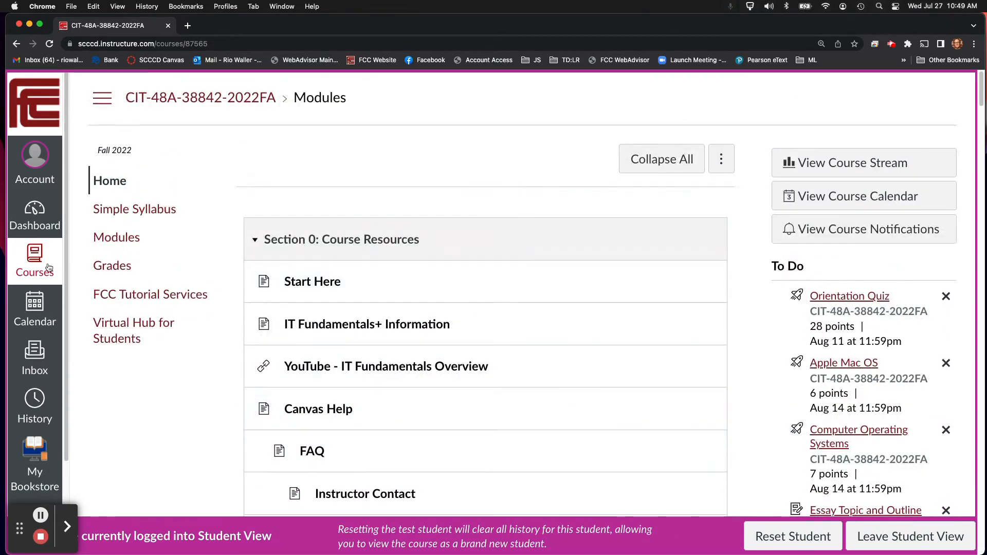
Open Calendar from the global navigation, showing July 2022 in month view
click(34, 305)
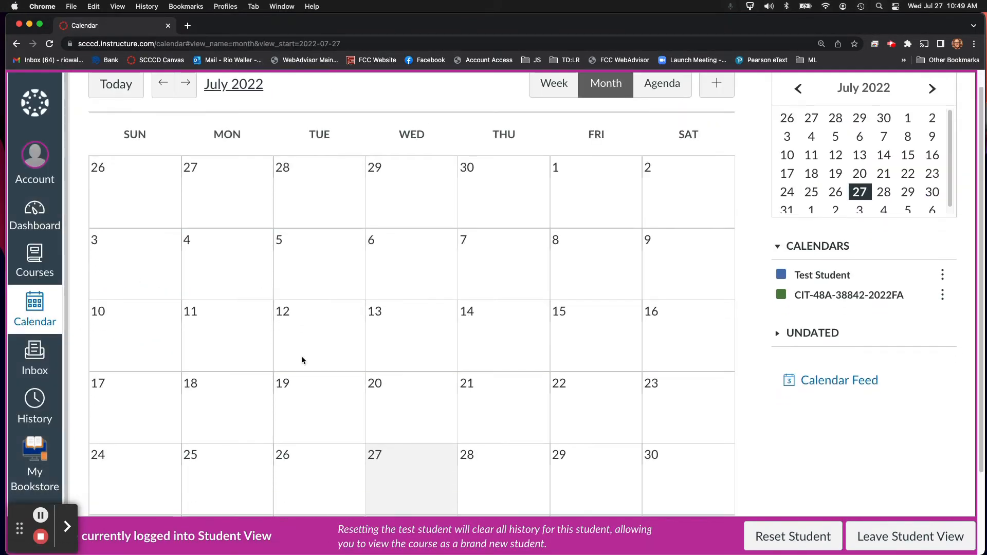
scroll(down, 3)
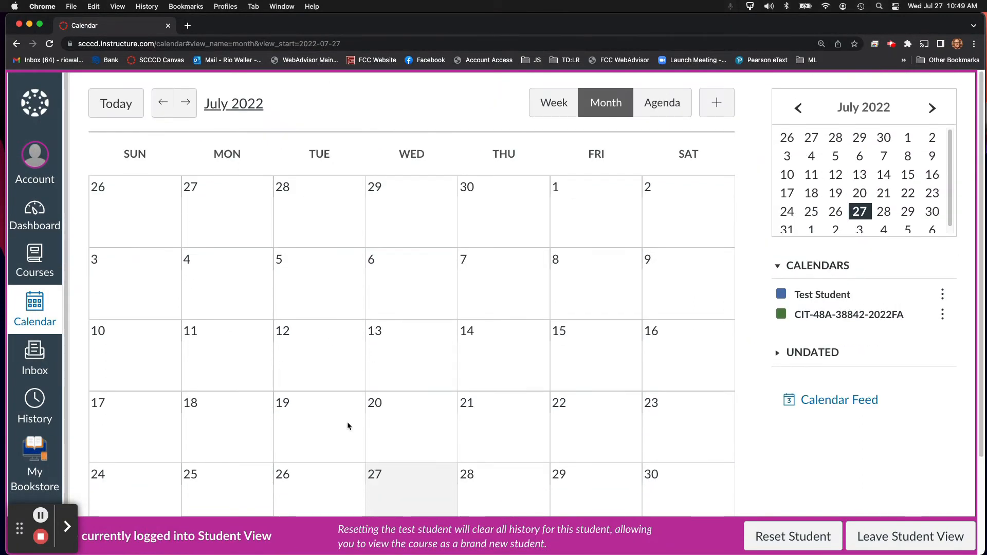
Go to August 2022 and scroll through Orientation and assignments due the 14th and 21st
click(185, 103)
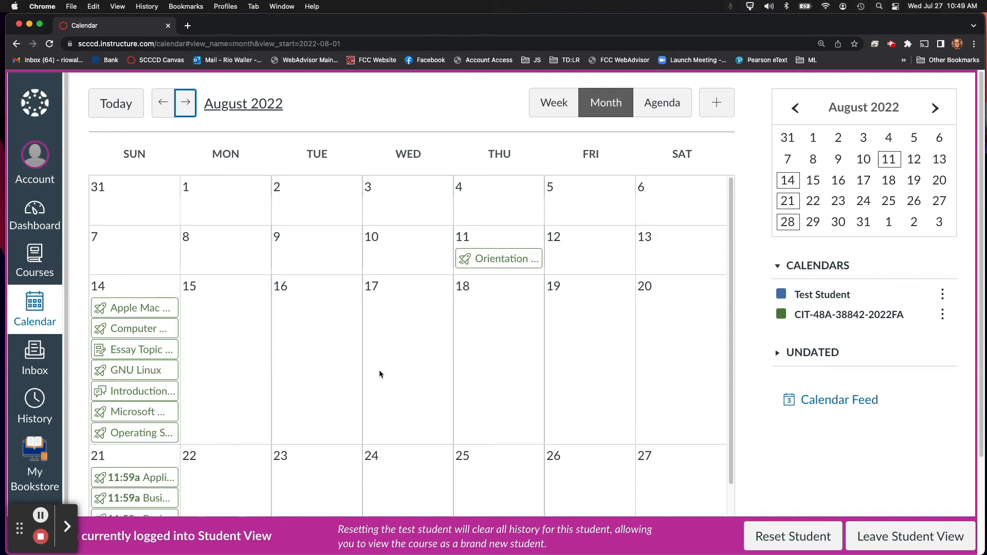
mouse_move(216, 240)
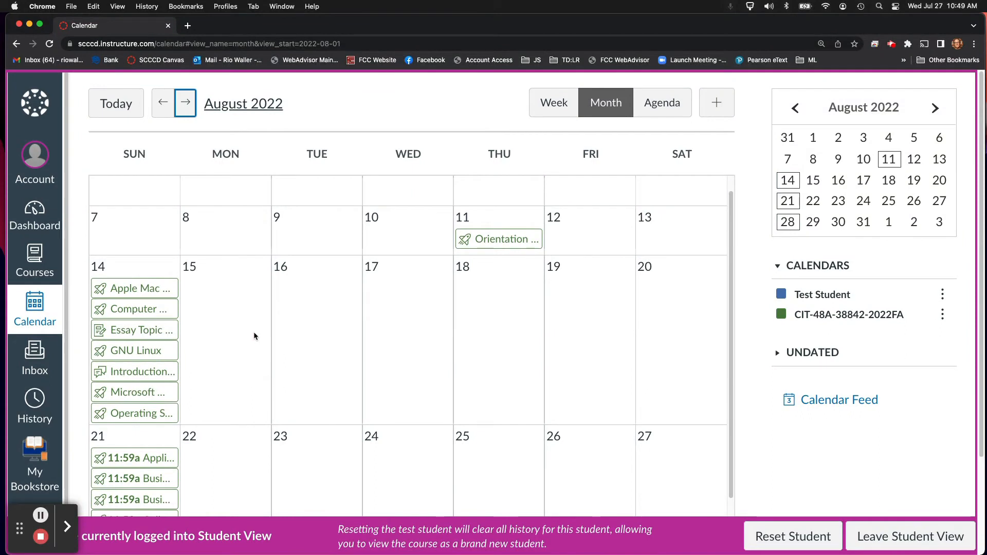
scroll(down, 3)
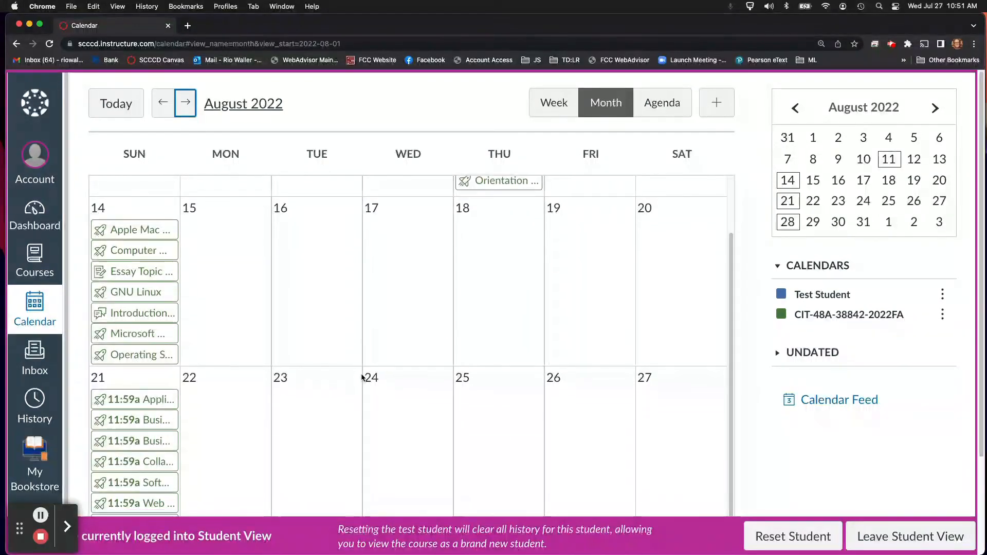
mouse_move(475, 403)
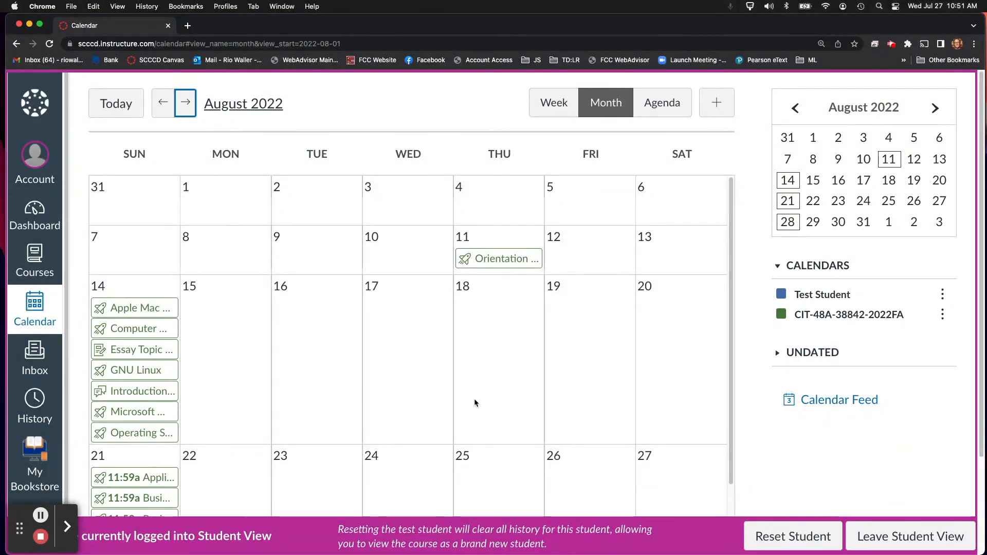
mouse_move(716, 103)
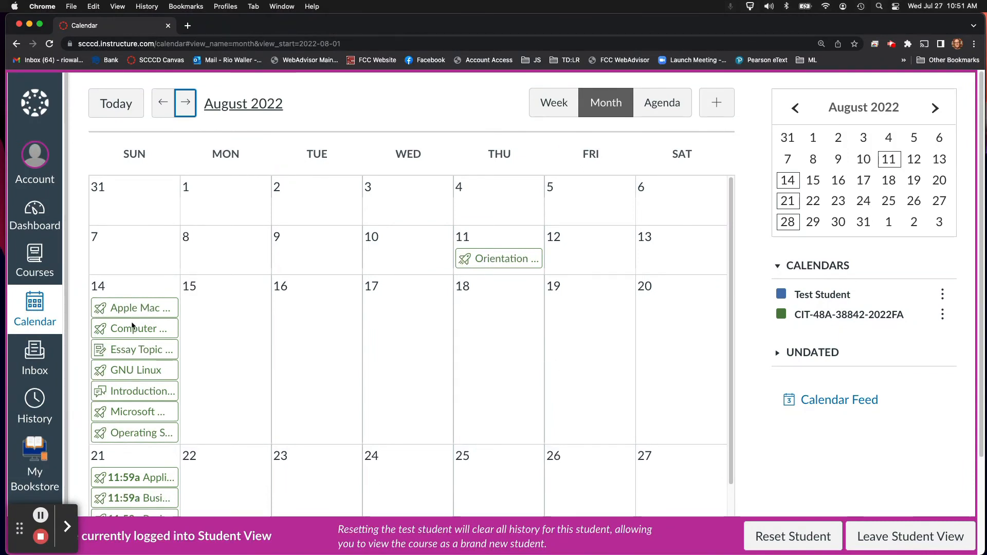
mouse_move(421, 323)
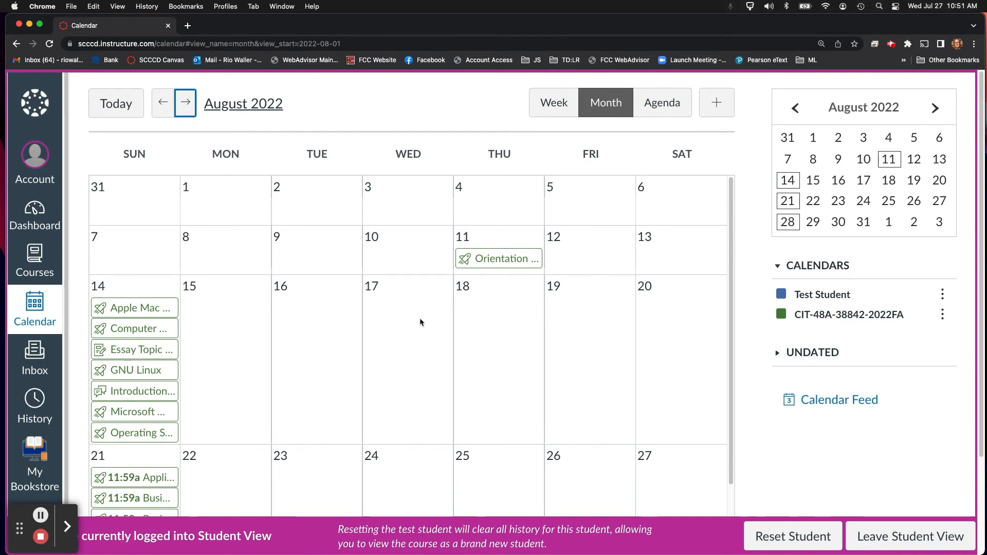
mouse_move(622, 359)
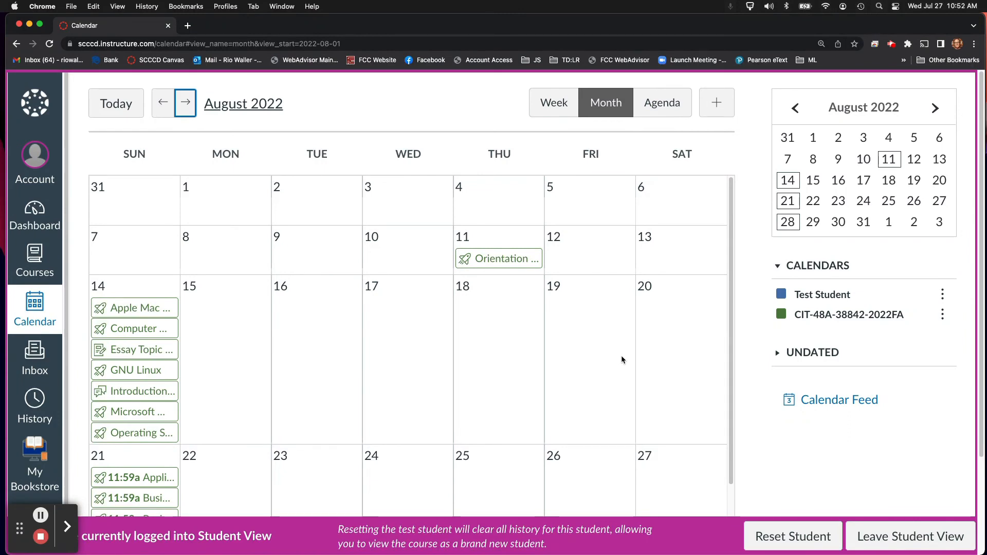
mouse_move(620, 357)
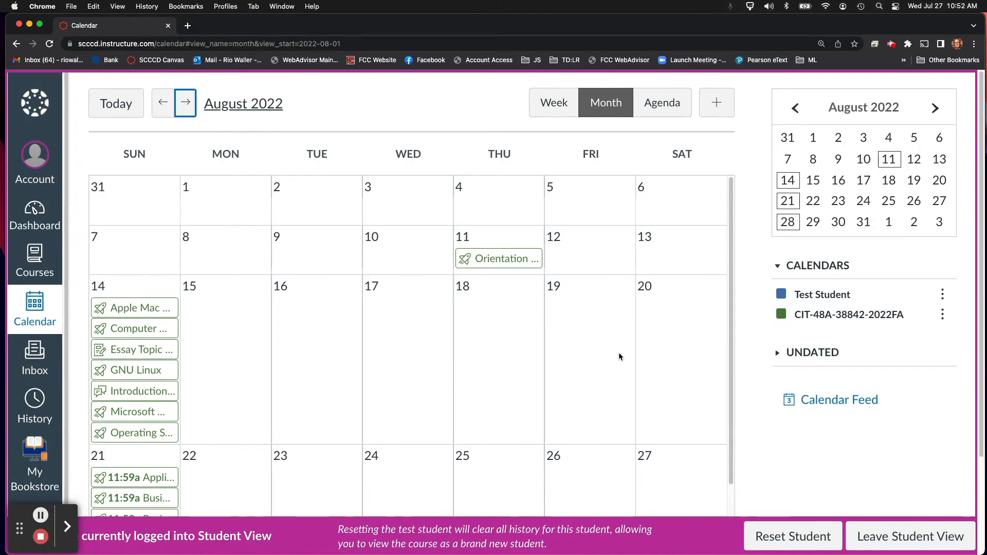
scroll(down, 3)
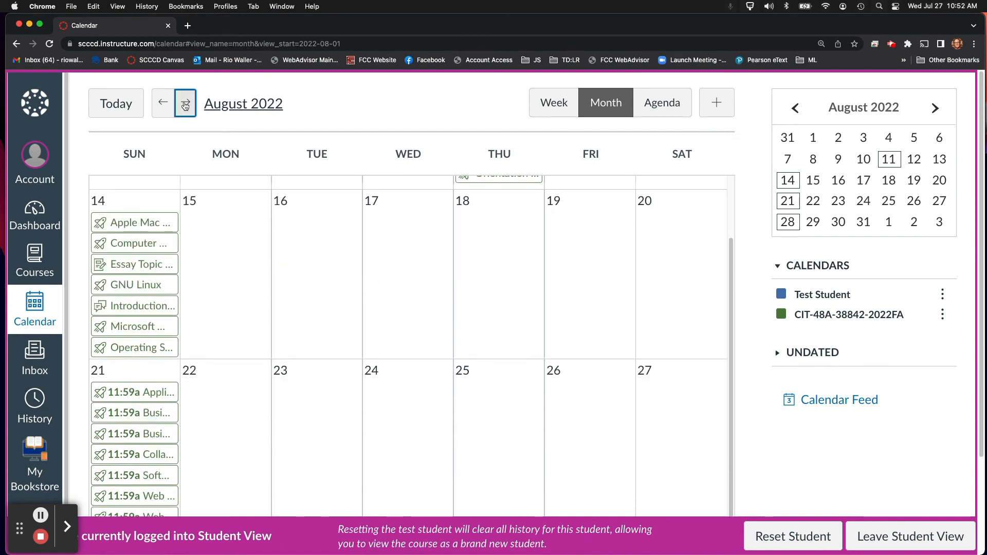
Step the calendar from August through September to October 2022
click(184, 103)
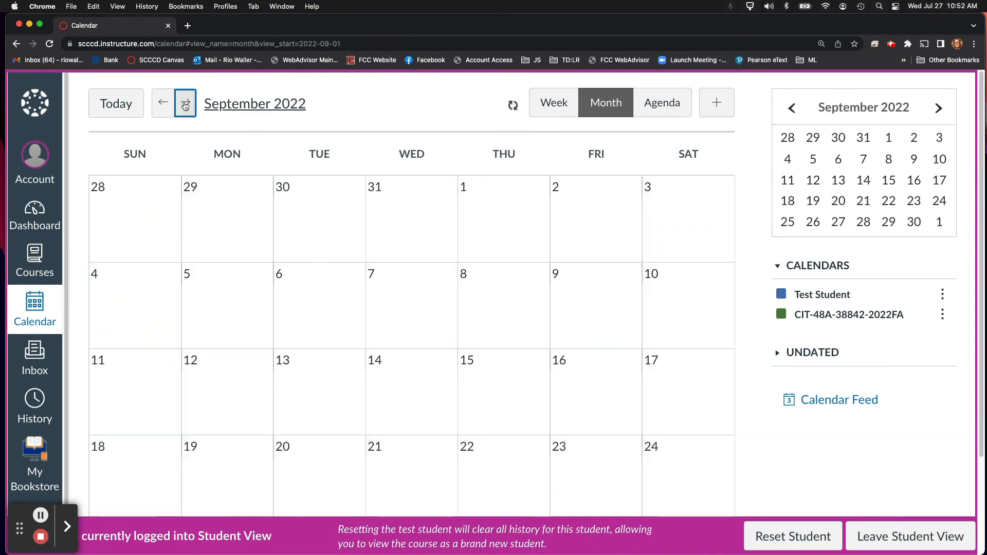
click(185, 103)
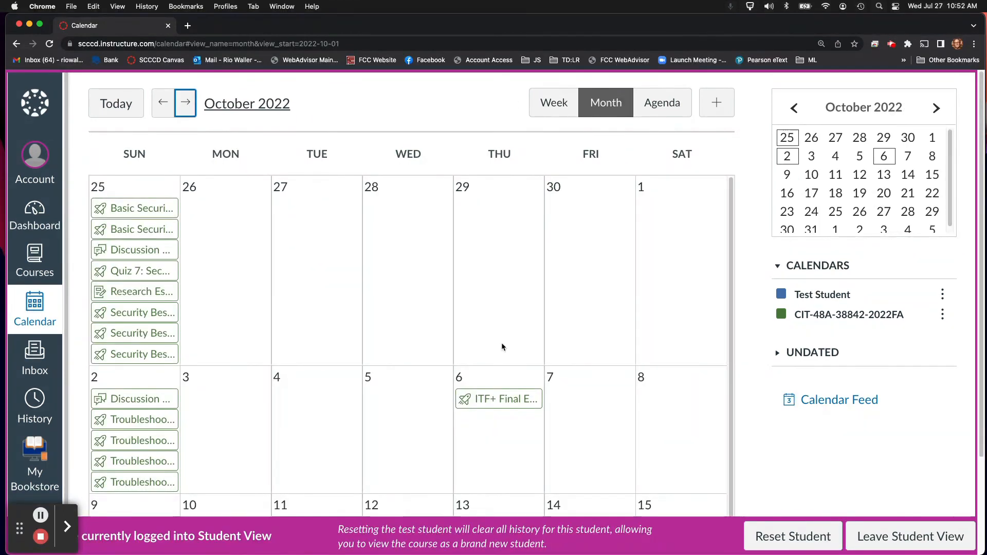
mouse_move(331, 323)
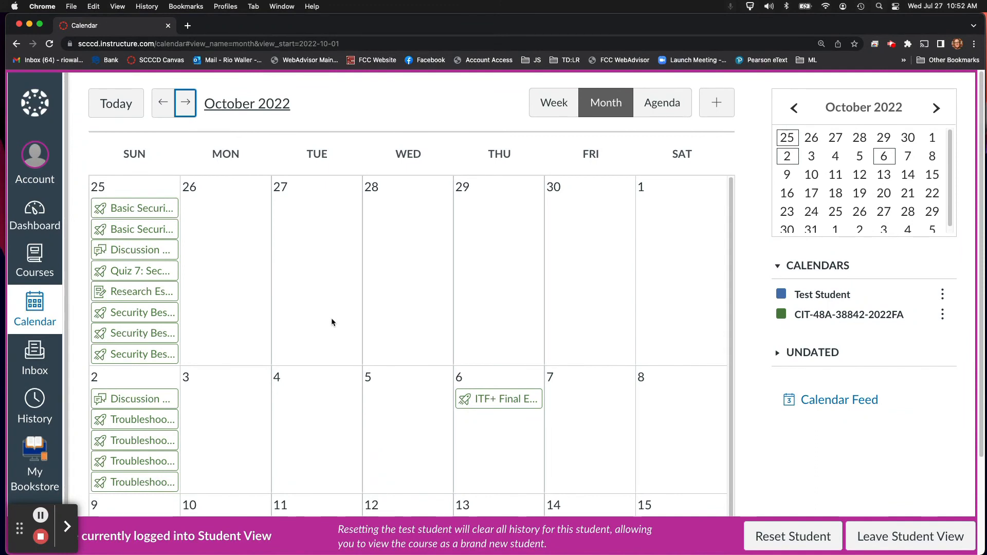
mouse_move(509, 393)
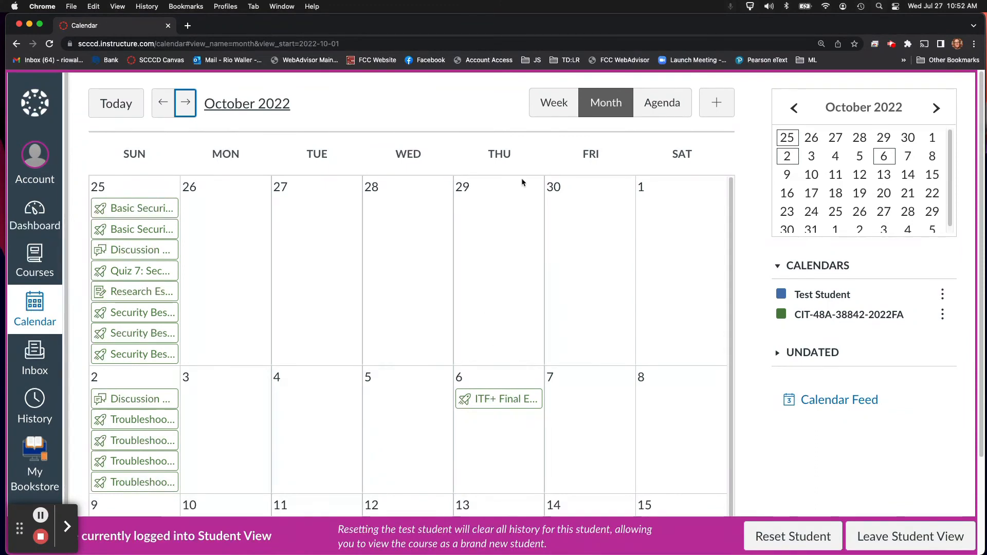
mouse_move(471, 382)
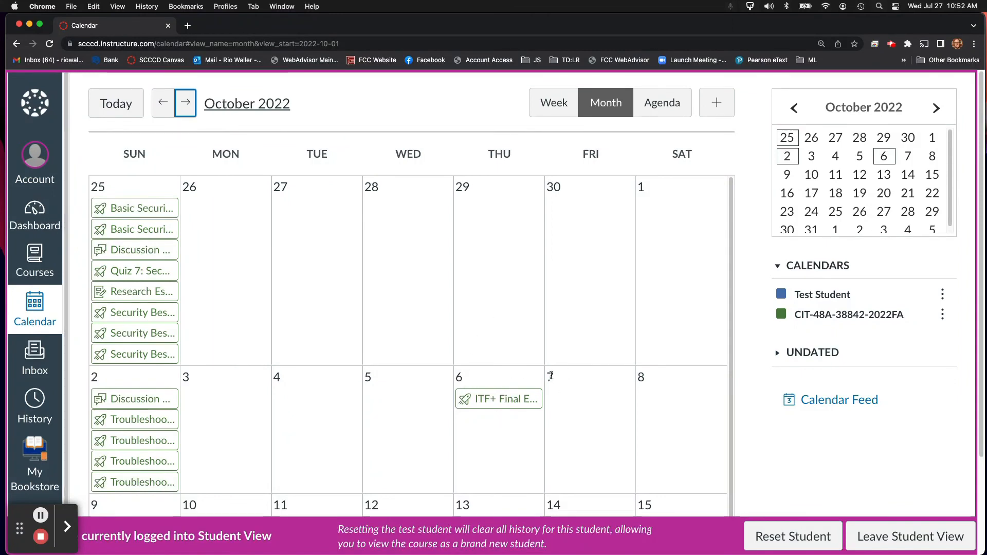
mouse_move(464, 388)
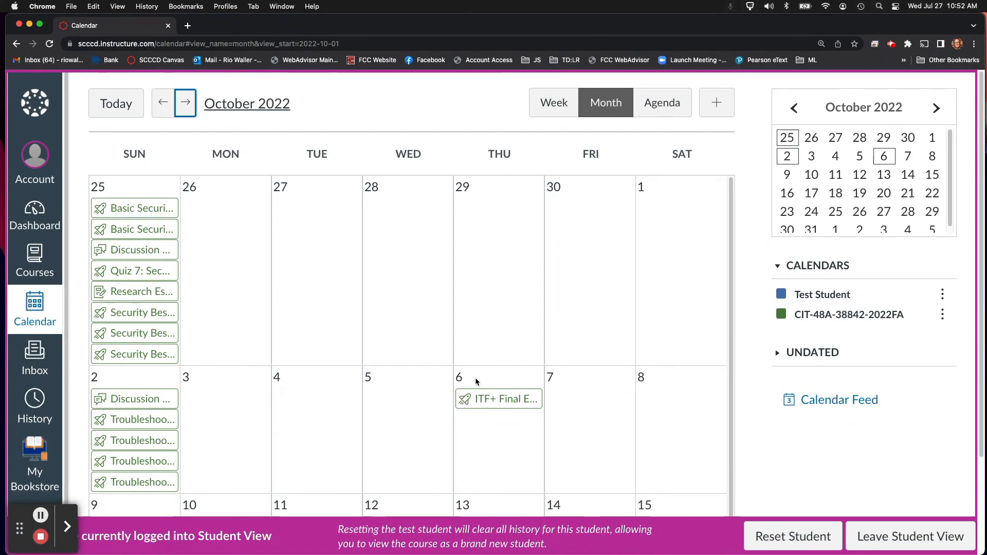
mouse_move(590, 421)
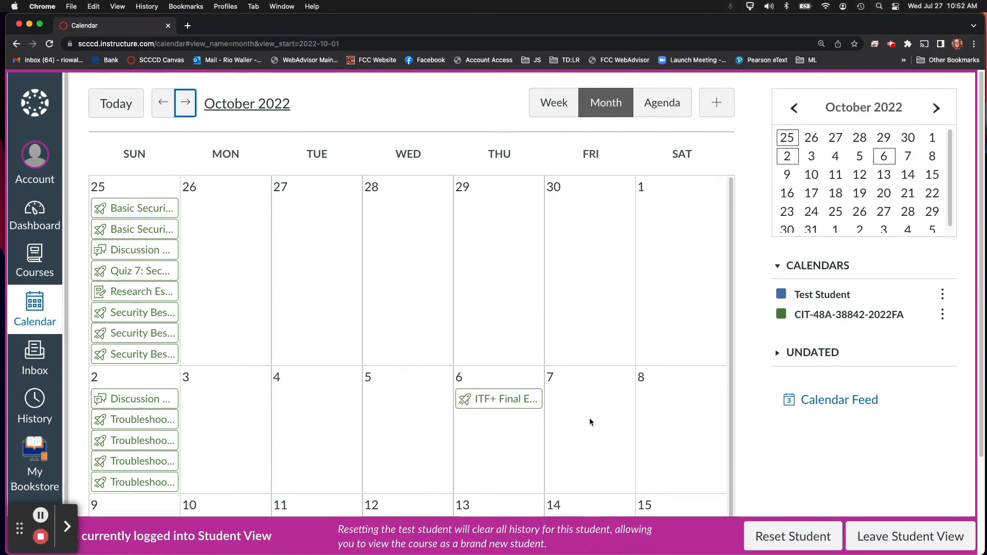